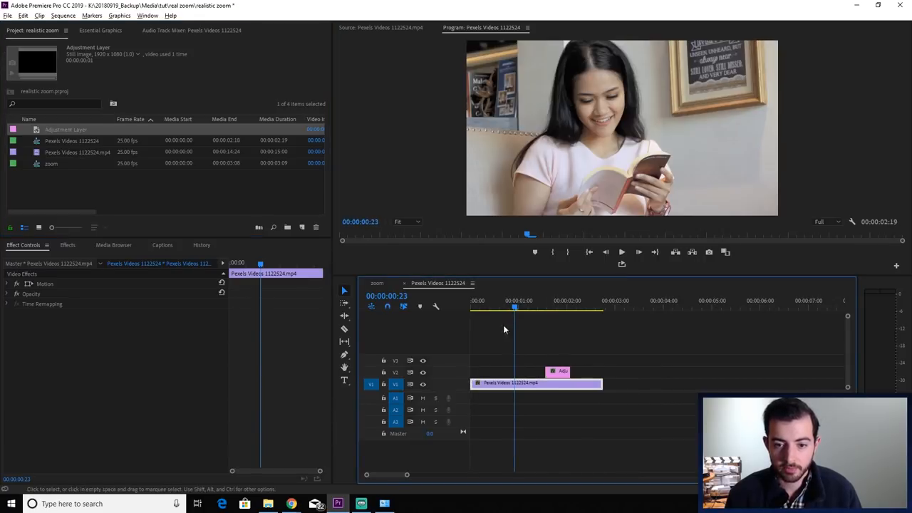
# Step: Select the adjustment layer on V2 so its settings show in Effect Controls
pyautogui.click(499, 308)
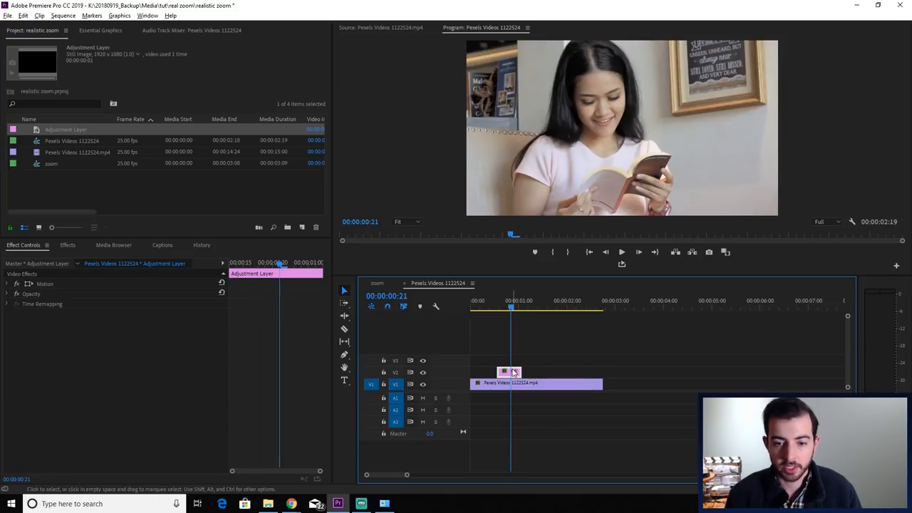
pyautogui.click(67, 246)
pyautogui.write('transfor')
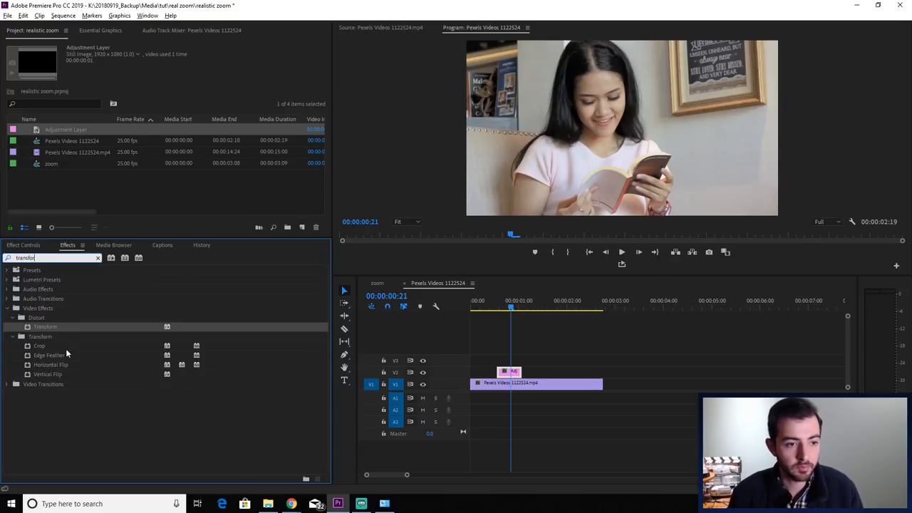
pyautogui.moveTo(361, 348)
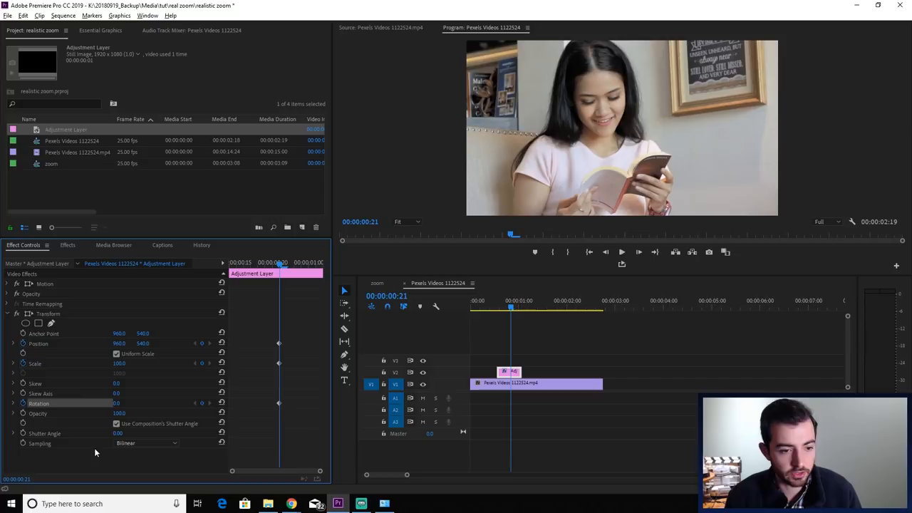
# Step: Enable Transform keyframes and uncheck Use Composition's Shutter Angle
pyautogui.click(117, 424)
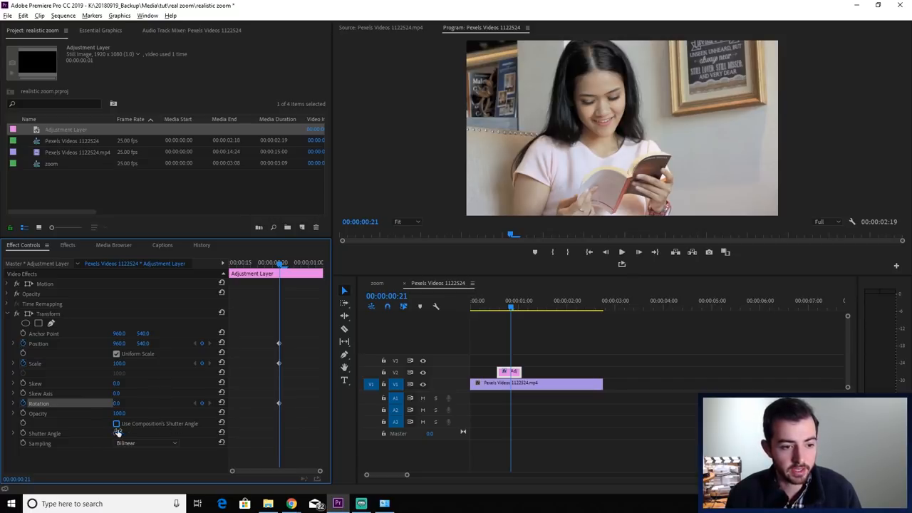
pyautogui.click(120, 433)
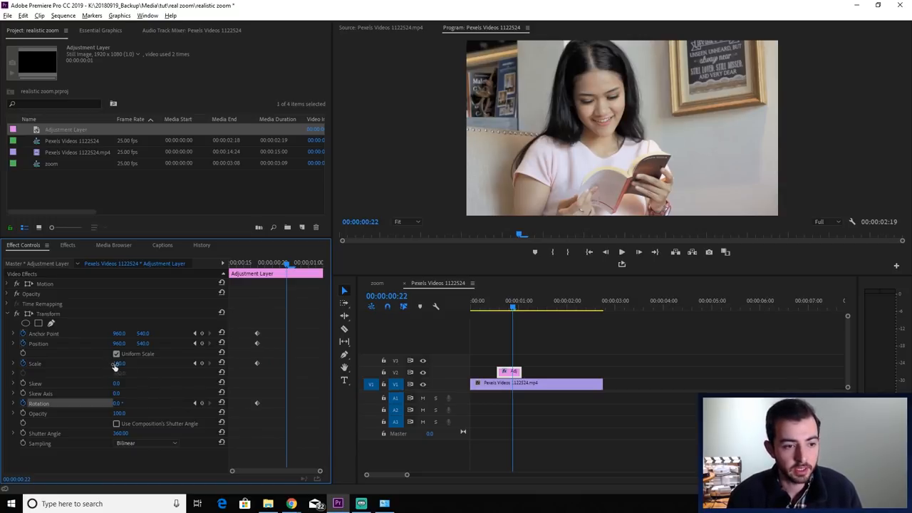
# Step: Set the later Transform keyframe to Scale 130 and shift Position to recenter the woman
pyautogui.doubleClick(120, 364)
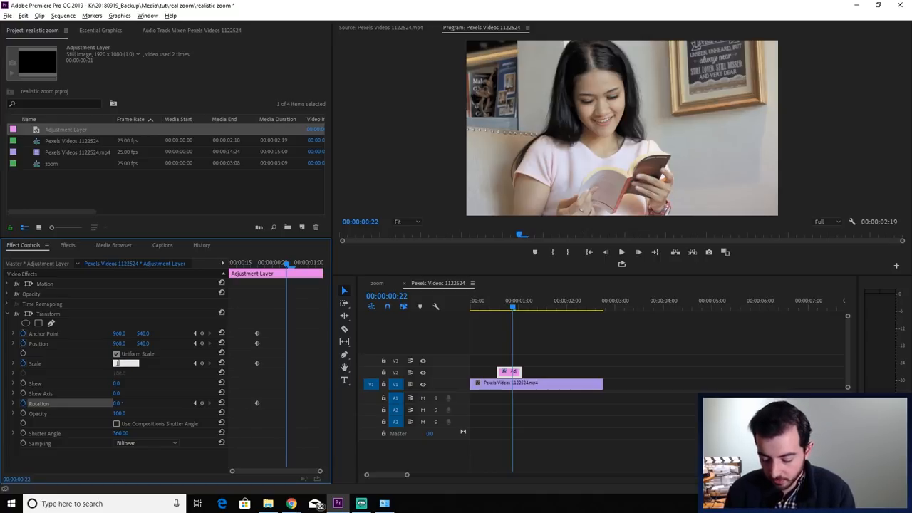
pyautogui.write('130.0')
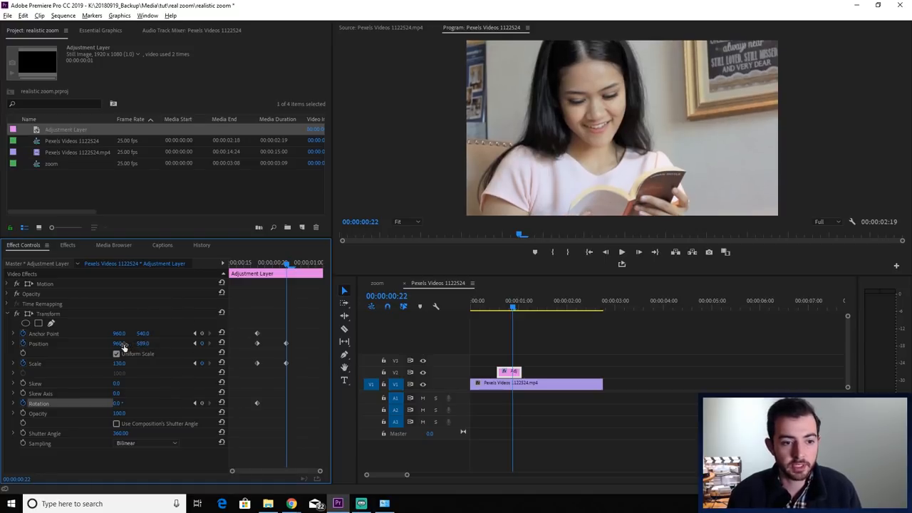
pyautogui.moveTo(120, 344); pyautogui.dragTo(185, 344)
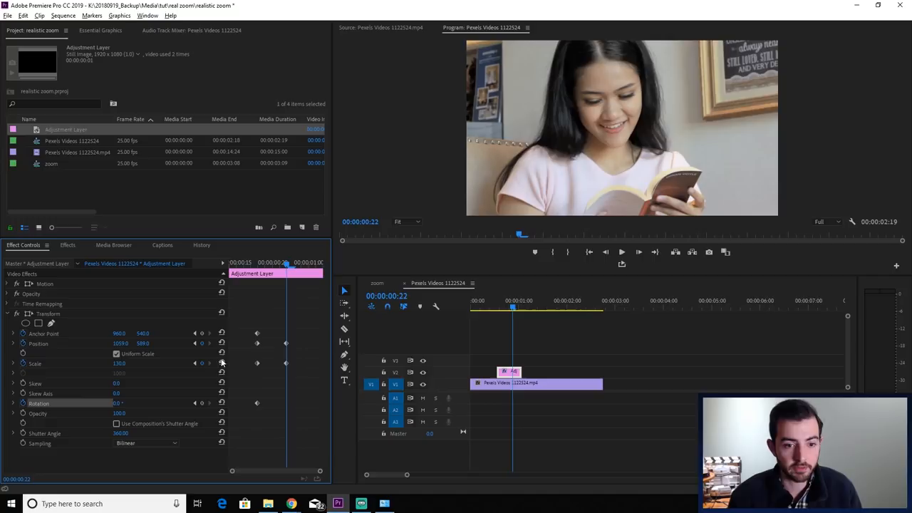
pyautogui.moveTo(194, 402)
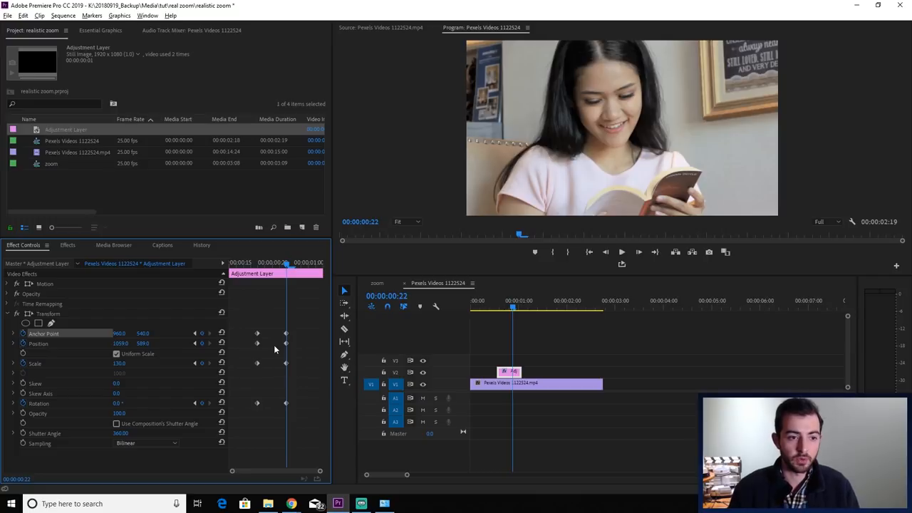
pyautogui.moveTo(282, 316)
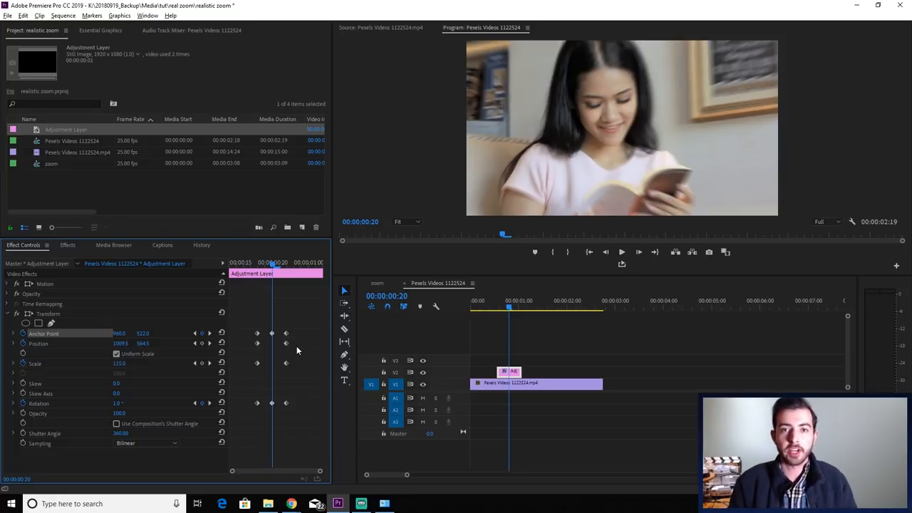
pyautogui.moveTo(248, 356)
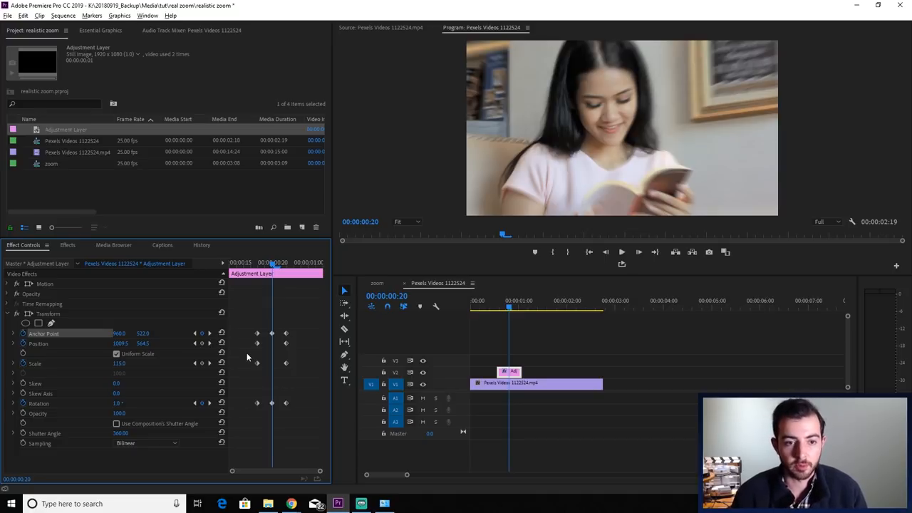
# Step: Extend the adjustment layer's right edge to the end of the reading clip
pyautogui.click(511, 371)
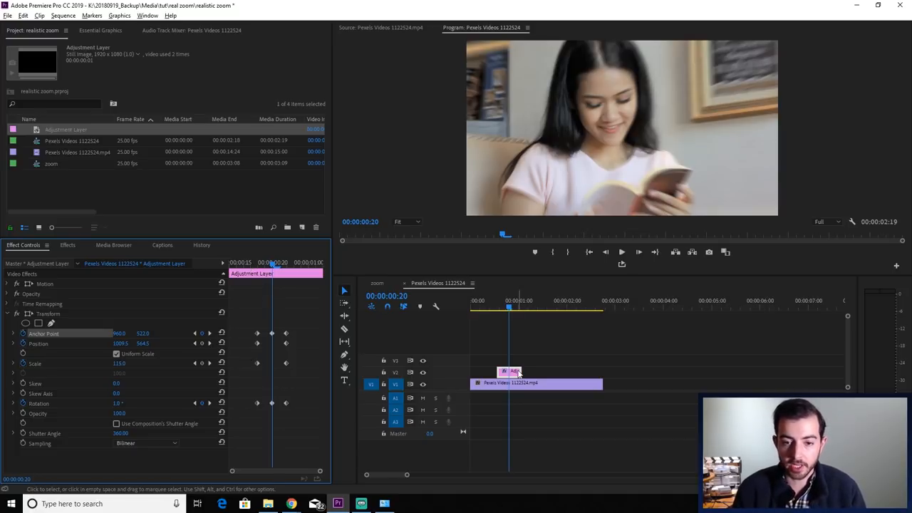
pyautogui.moveTo(519, 371); pyautogui.dragTo(598, 371)
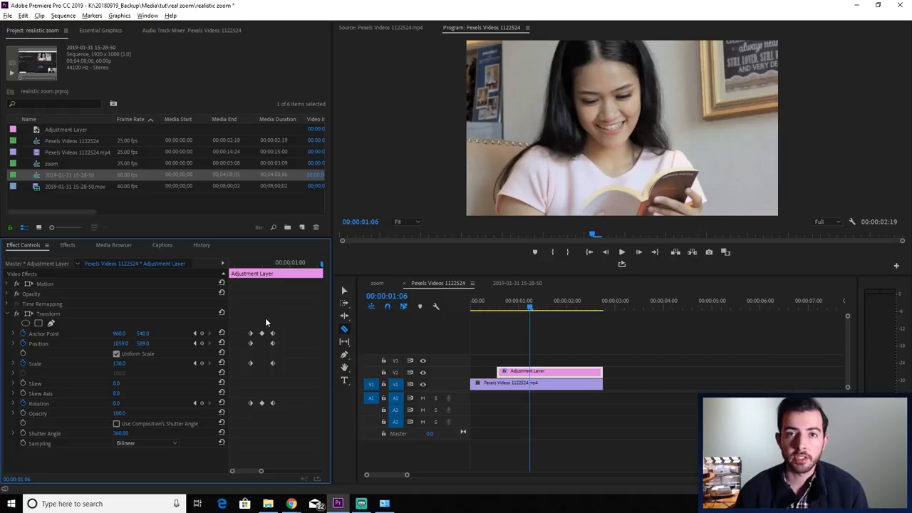
pyautogui.moveTo(235, 322)
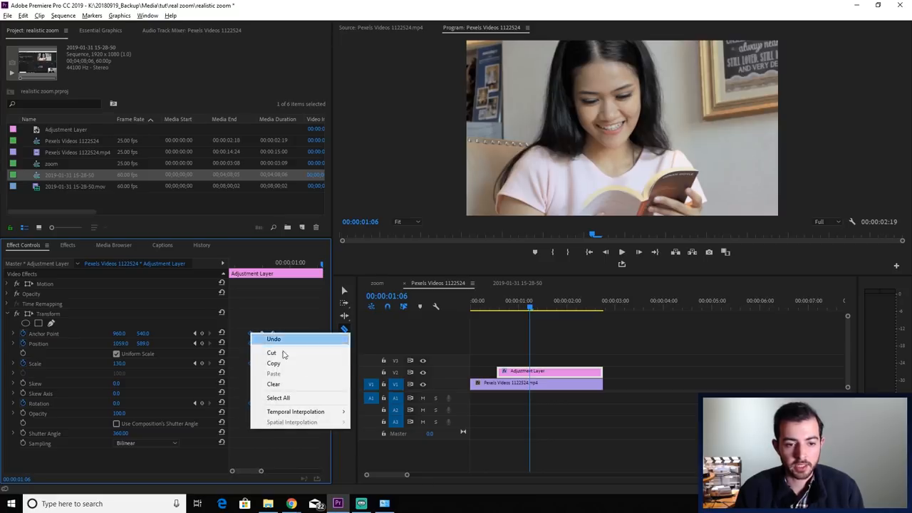
pyautogui.moveTo(296, 411)
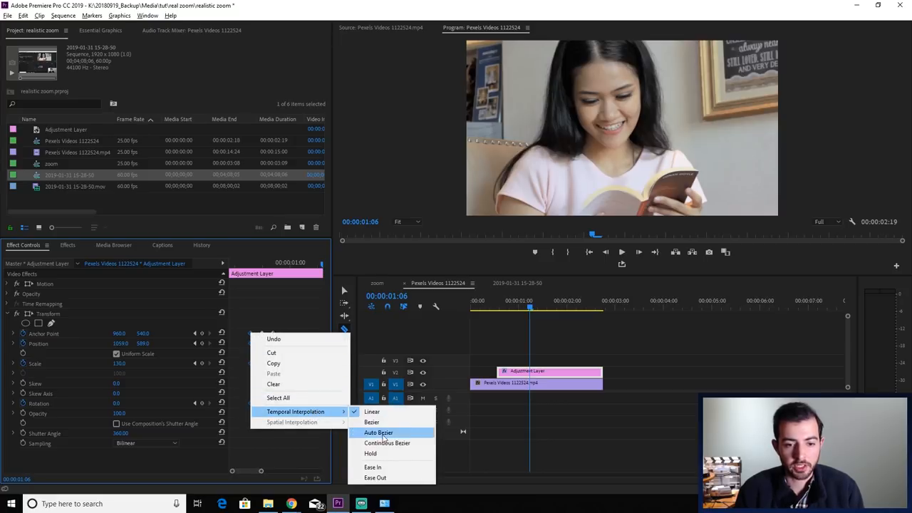
pyautogui.moveTo(377, 478)
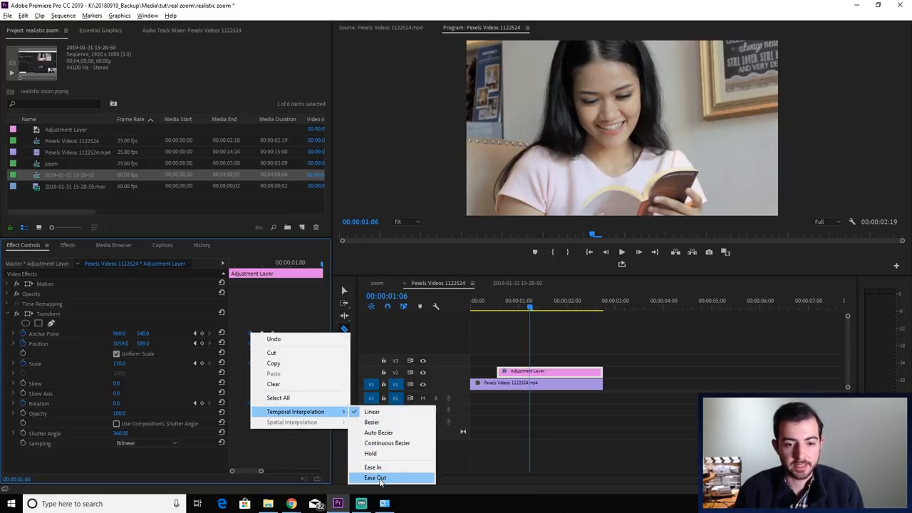
# Step: Apply Ease Out temporal interpolation to the keyframes and bring up options for the others
pyautogui.click(376, 478)
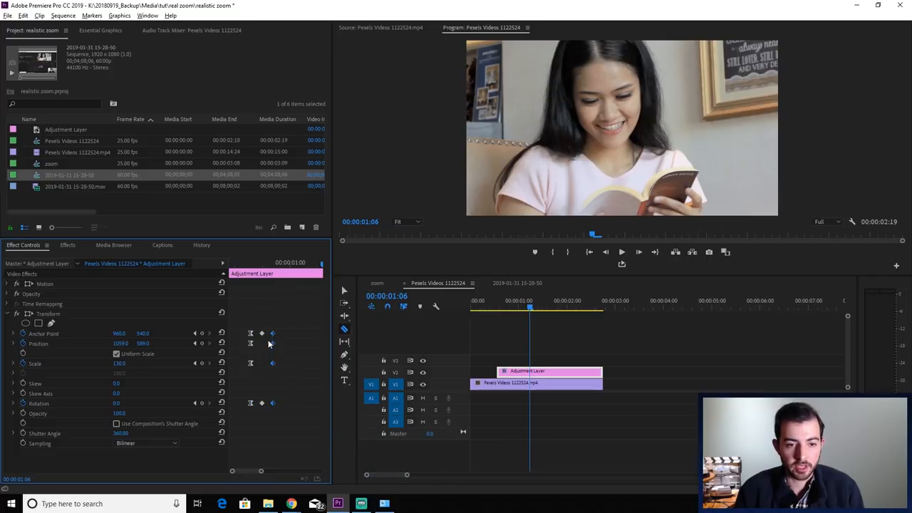
pyautogui.rightClick(274, 344)
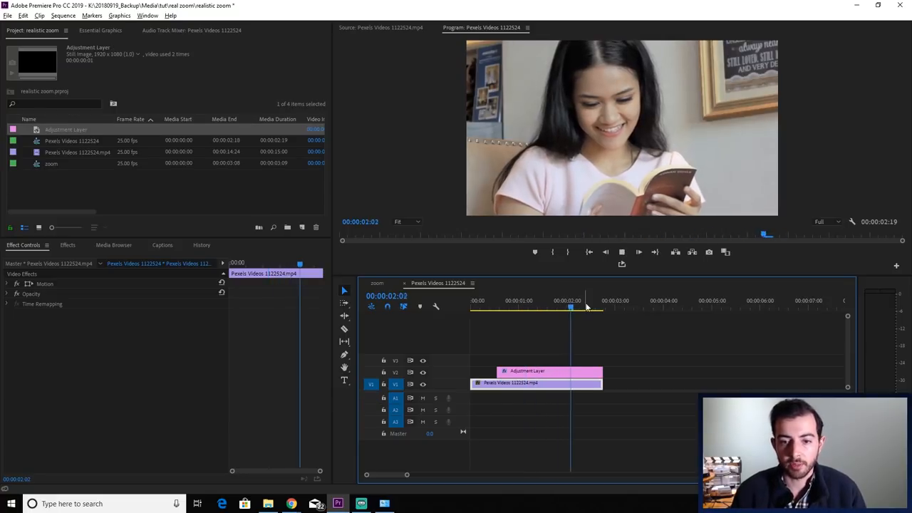
pyautogui.click(583, 306)
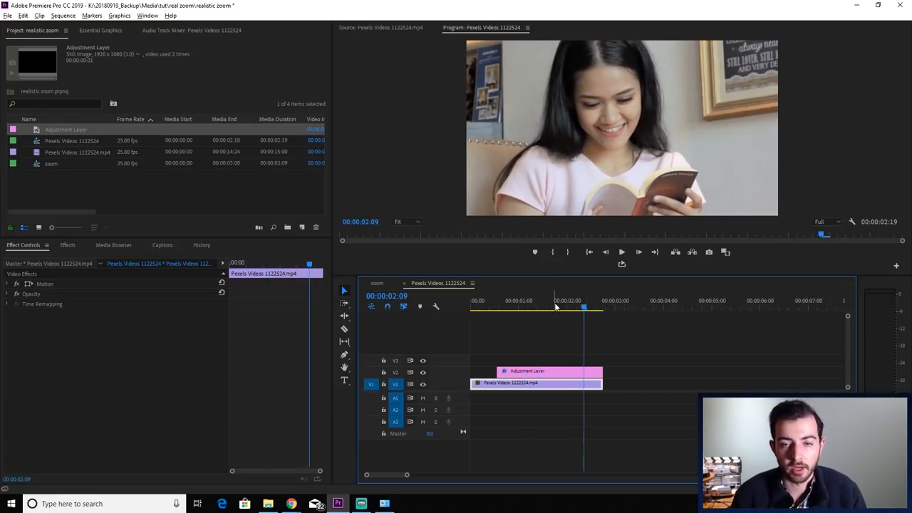